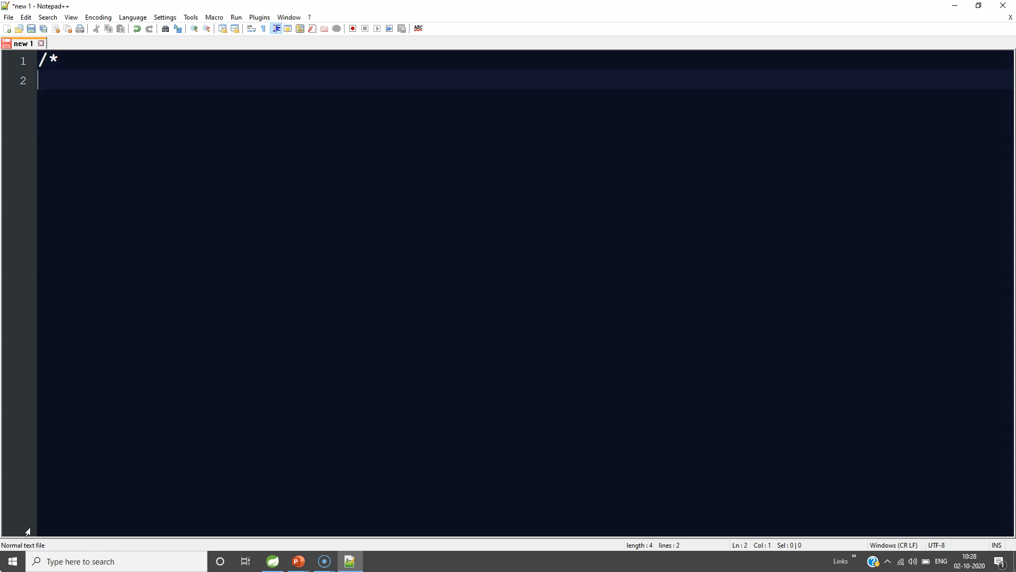
Write 'Is Servlet Synchronized ?' followed by the answer 'No servlet is not synchronized'.
{"action": "type", "text": "Is"}
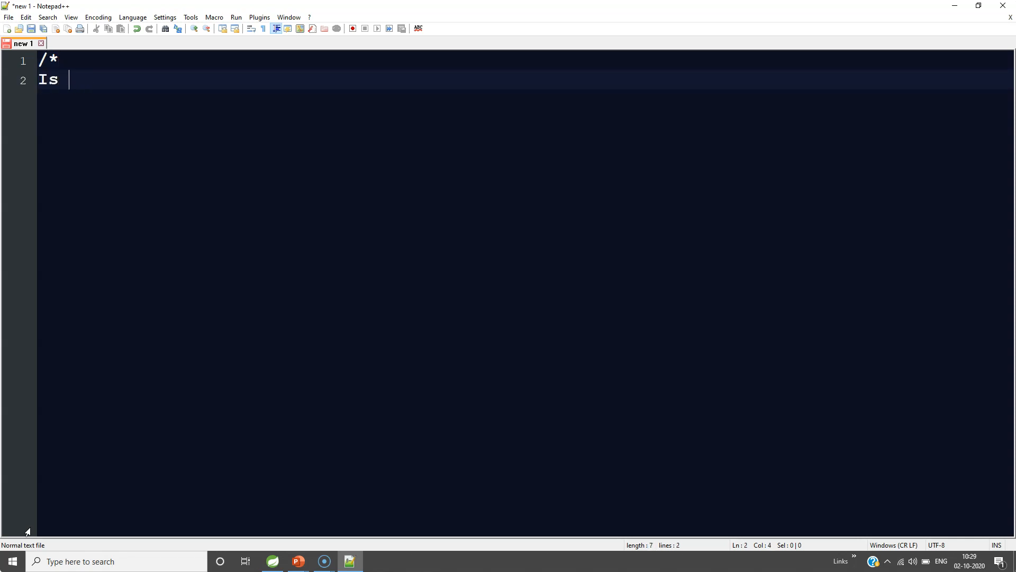
{"action": "type", "text": "Servlet"}
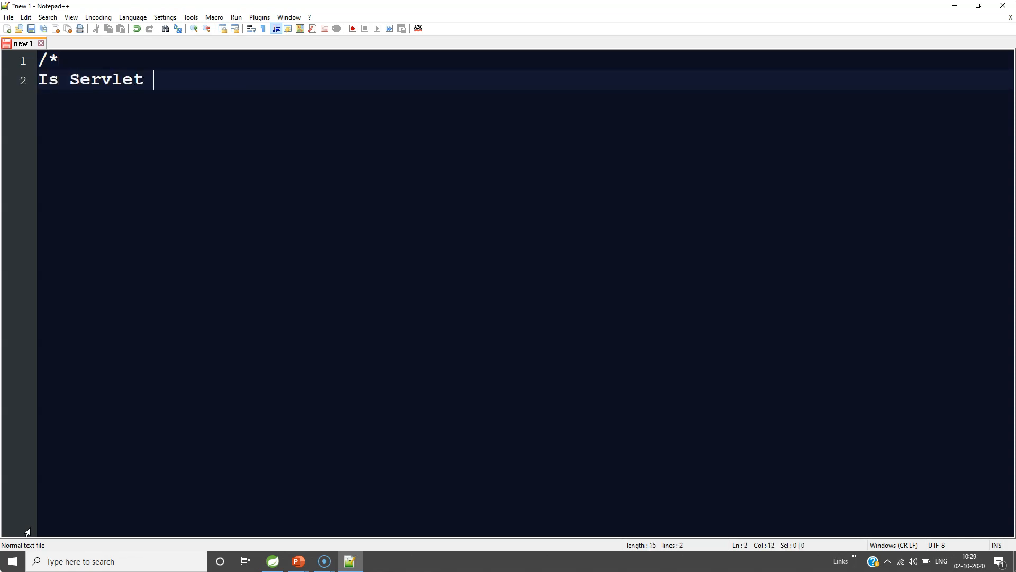
{"action": "type", "text": "Syncho"}
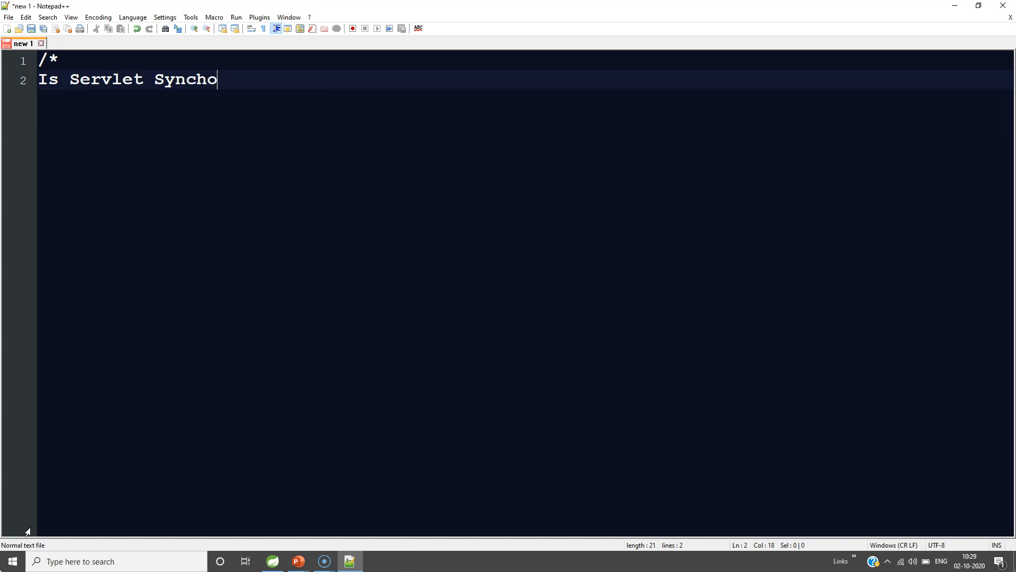
{"action": "type", "text": "nized  ?"}
{"action": "type", "text": "No"}
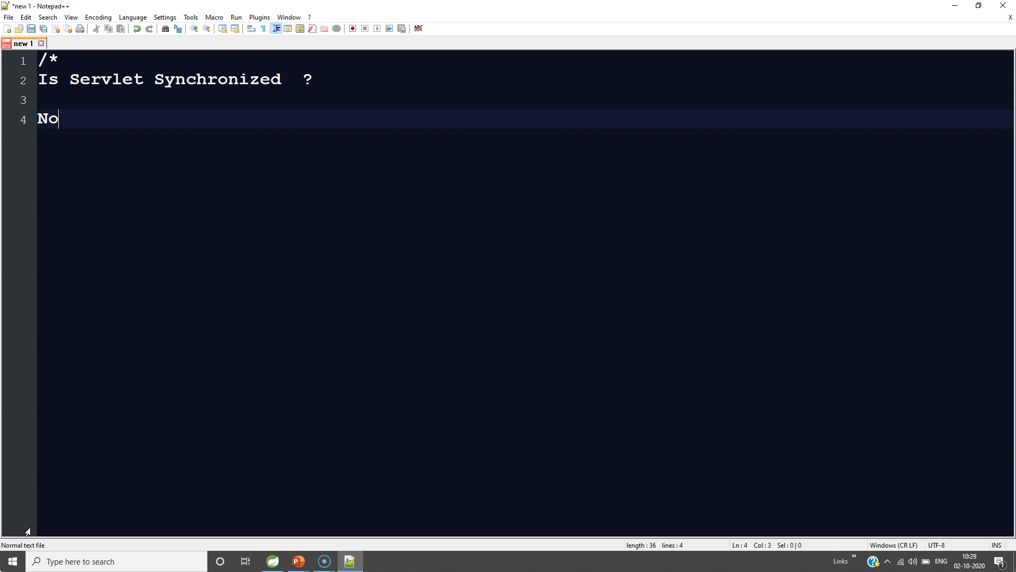
{"action": "type", "text": "servle"}
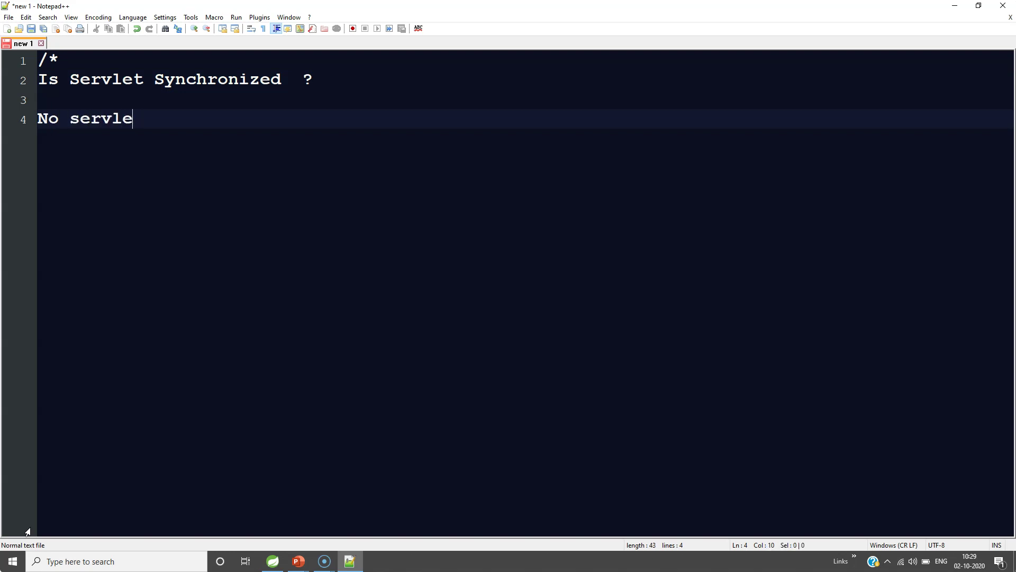
{"action": "type", "text": "t is not"}
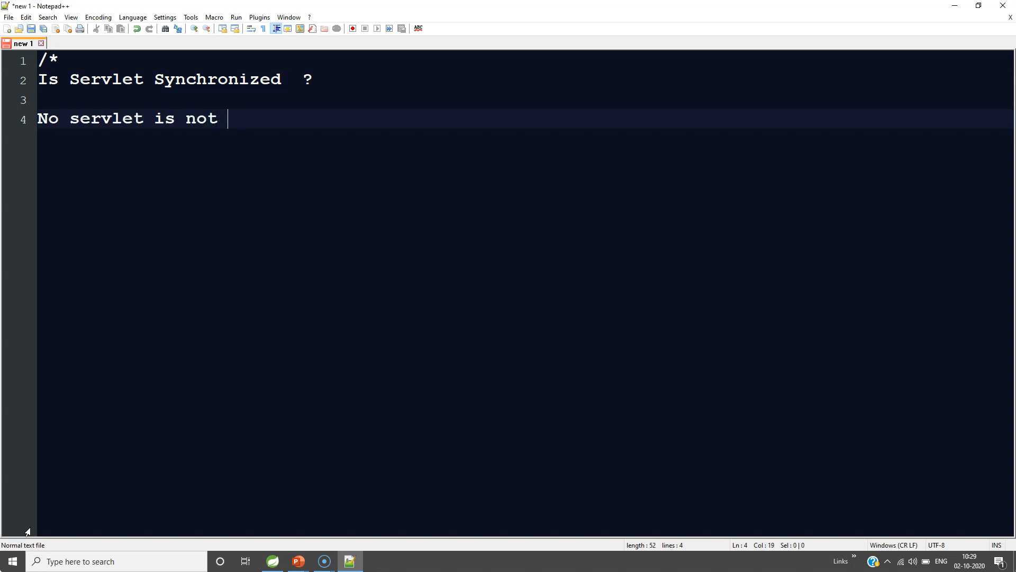
{"action": "type", "text": "synchronized"}
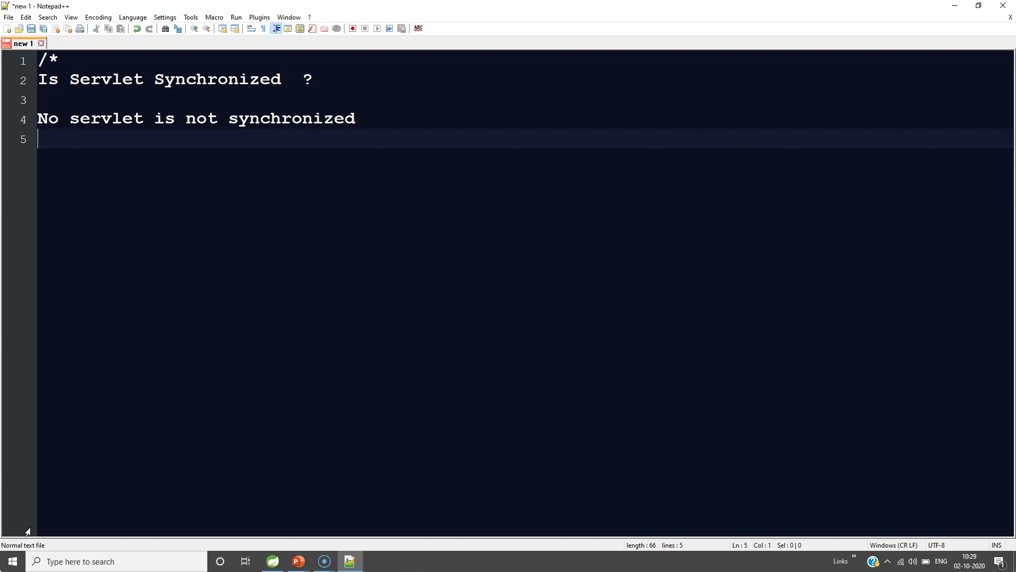
Add 'if we want to make the servlet as synchronized we must be implement the SingleThreadInterface in it'.
{"action": "type", "text": "if we w"}
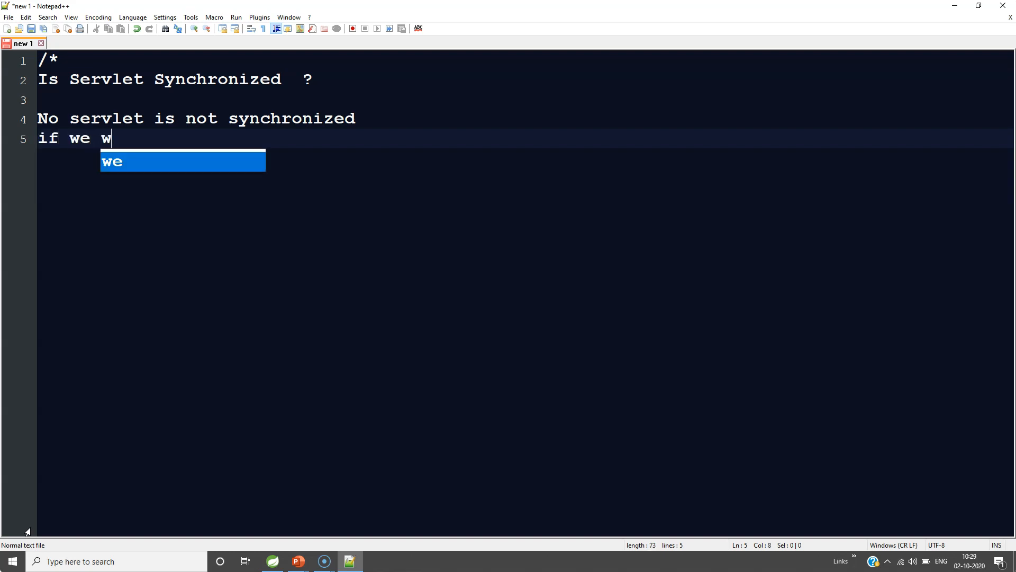
{"action": "type", "text": "ant to"}
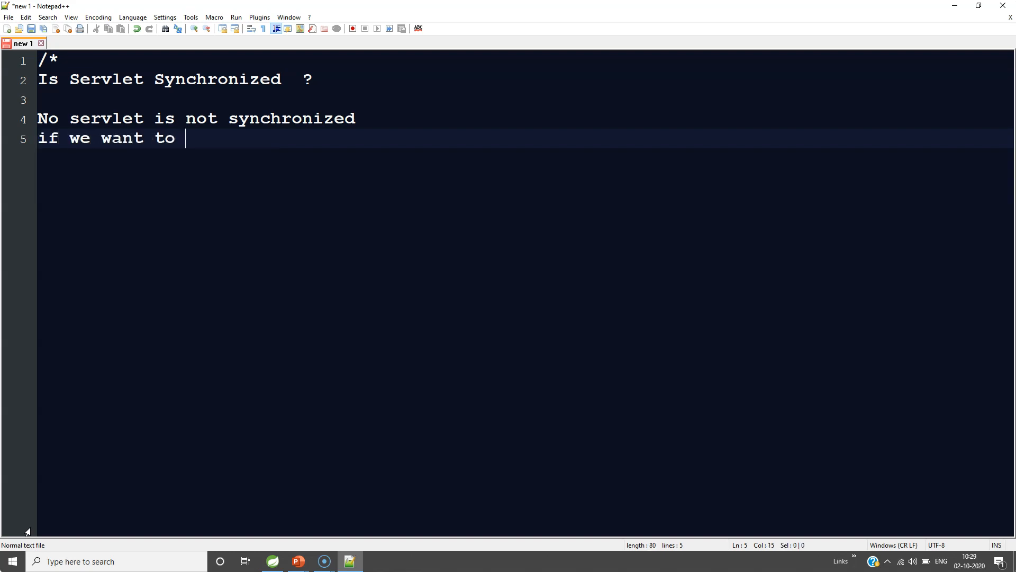
{"action": "type", "text": "make the servlet a"}
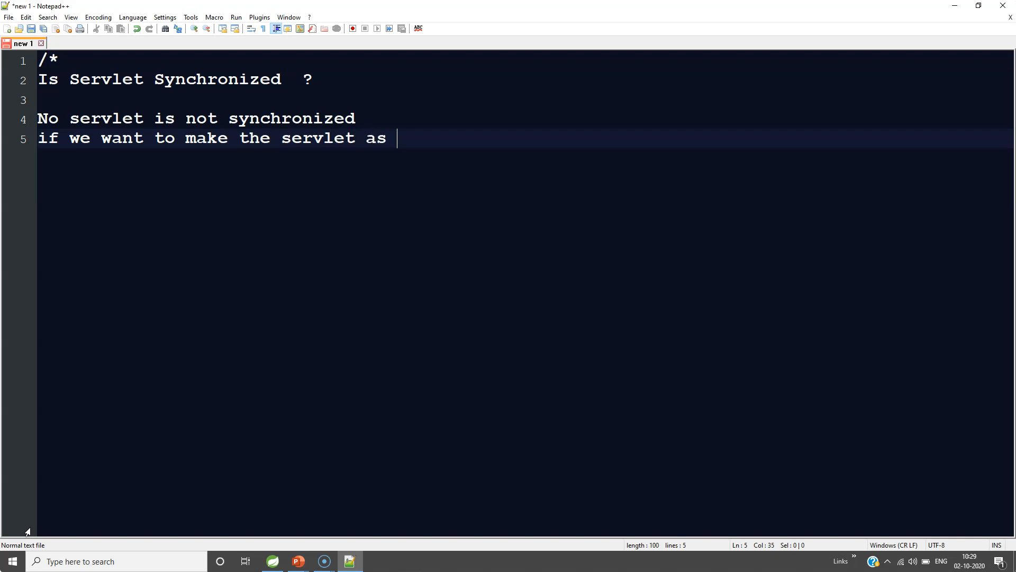
{"action": "type", "text": "synchronized"}
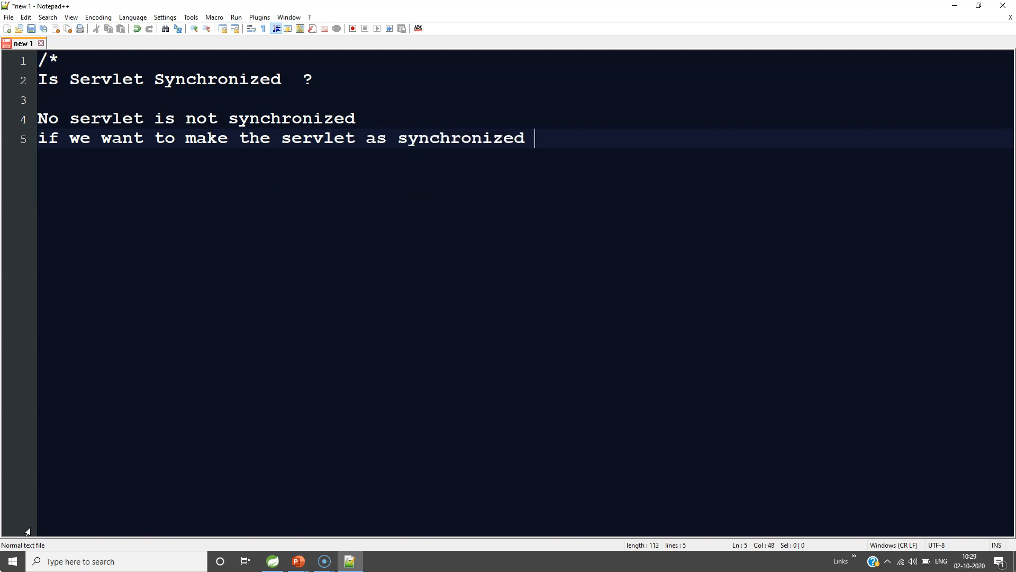
{"action": "type", "text": "we must be implement the"}
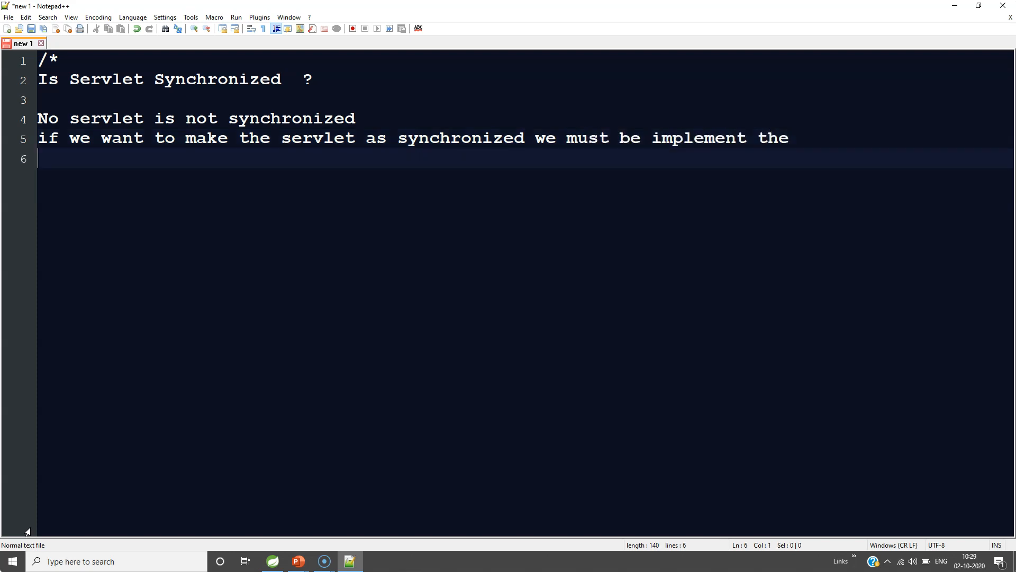
{"action": "type", "text": "SingleThread"}
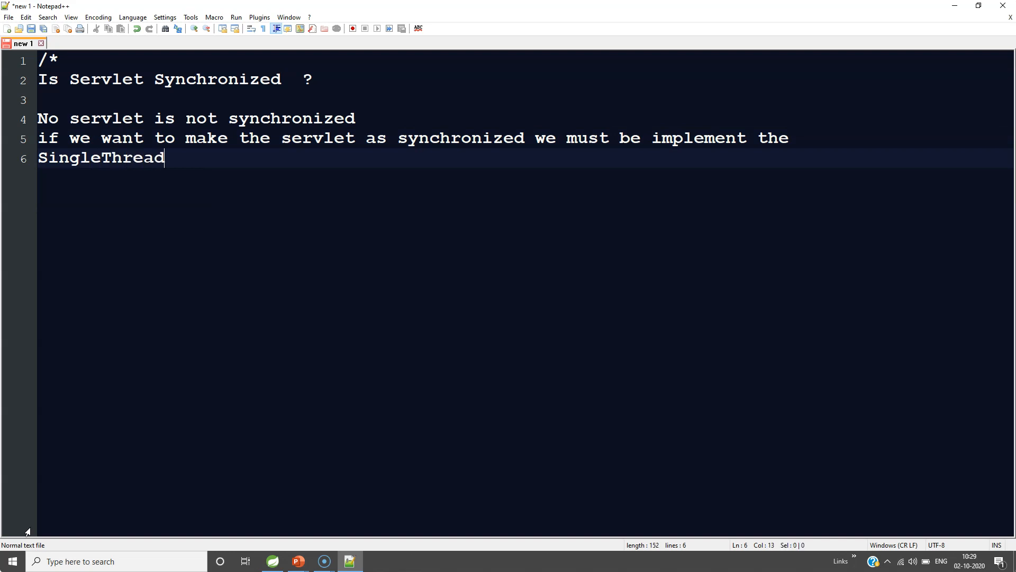
{"action": "type", "text": "Interface i it"}
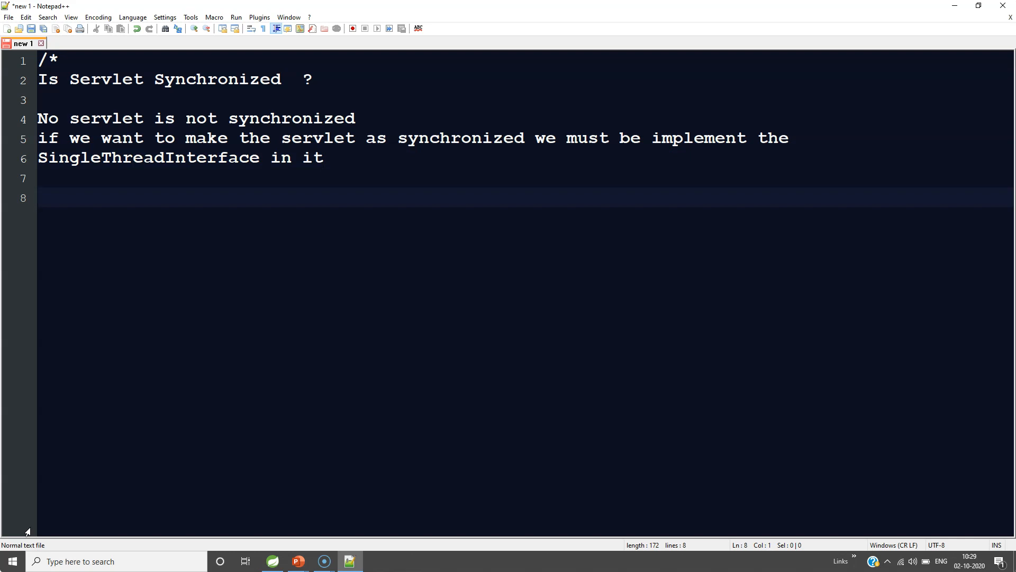
Add 'class A extends HttpServlet implements SingleThreadInterface' with an empty brace body and the cursor inside it.
{"action": "type", "text": "class"}
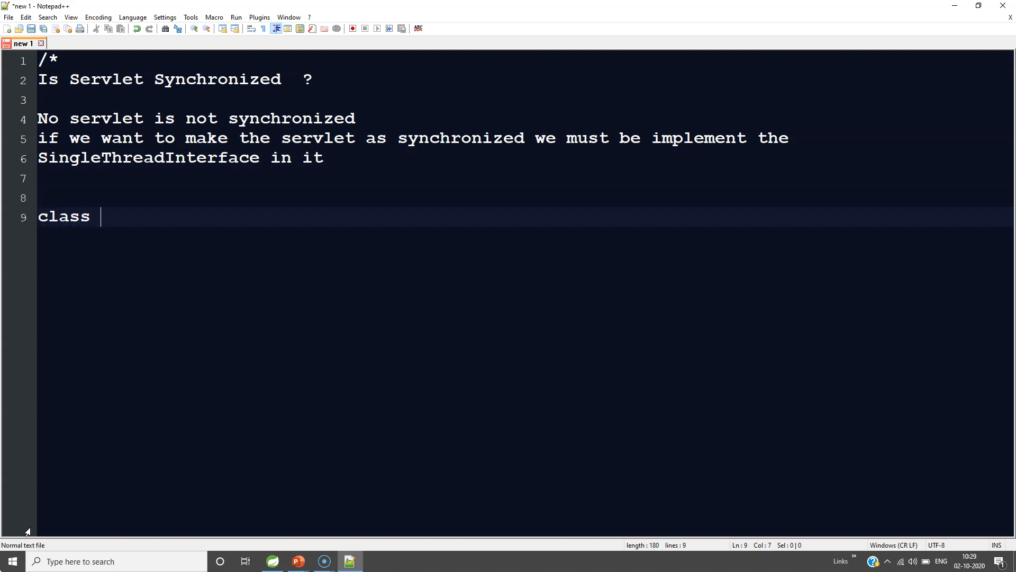
{"action": "type", "text": "A ext"}
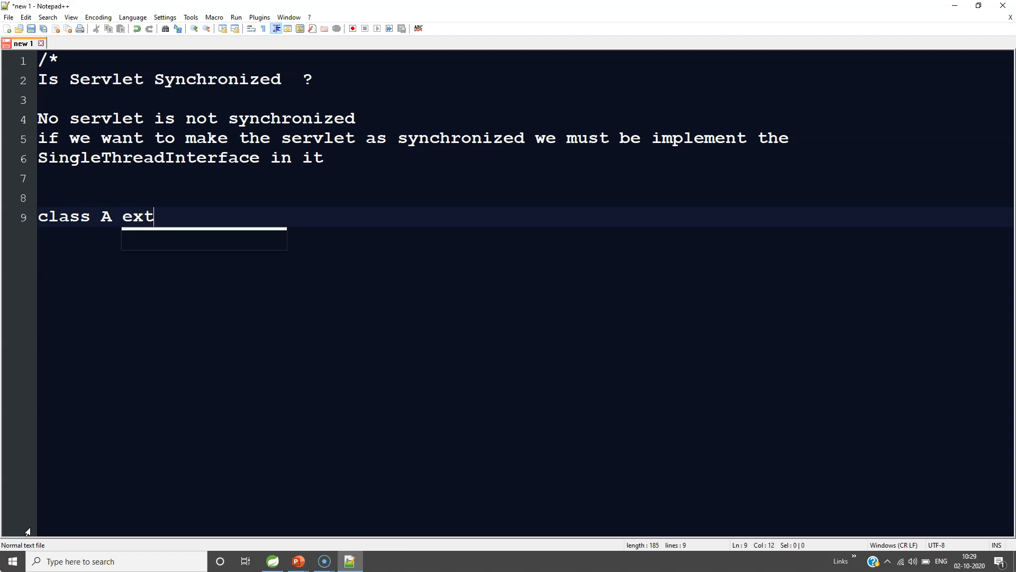
{"action": "type", "text": "ends HttpServlet implements SingleThreadInterface"}
{"action": "type", "text": "{"}
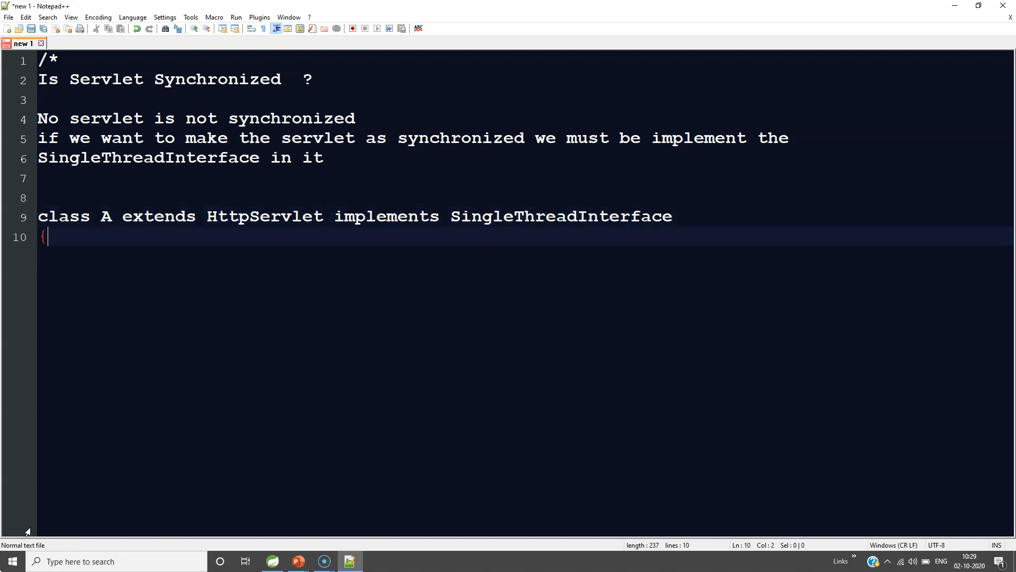
{"action": "type", "text": "}"}
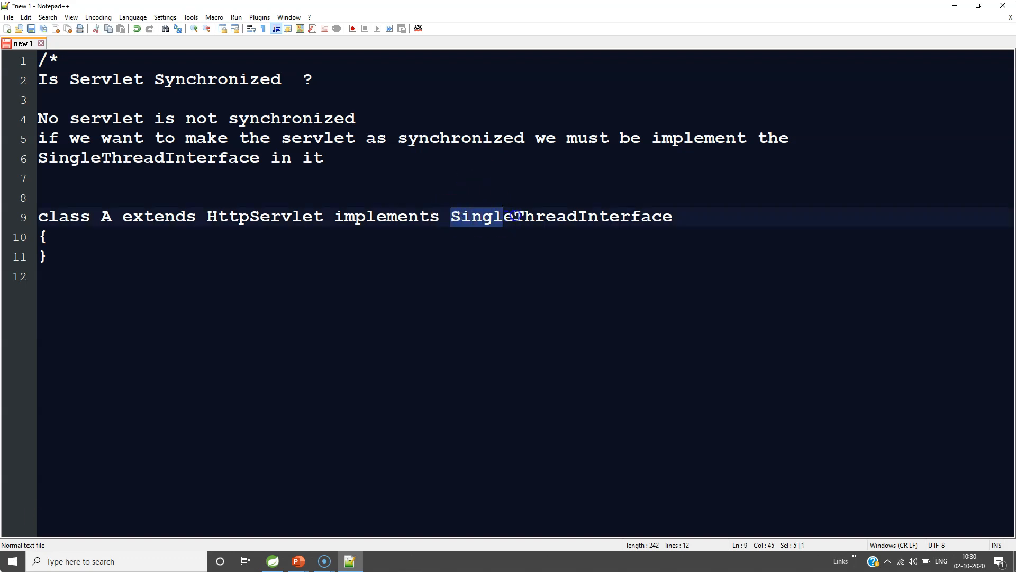
{"action": "left_click", "coordinate": [697, 236]}
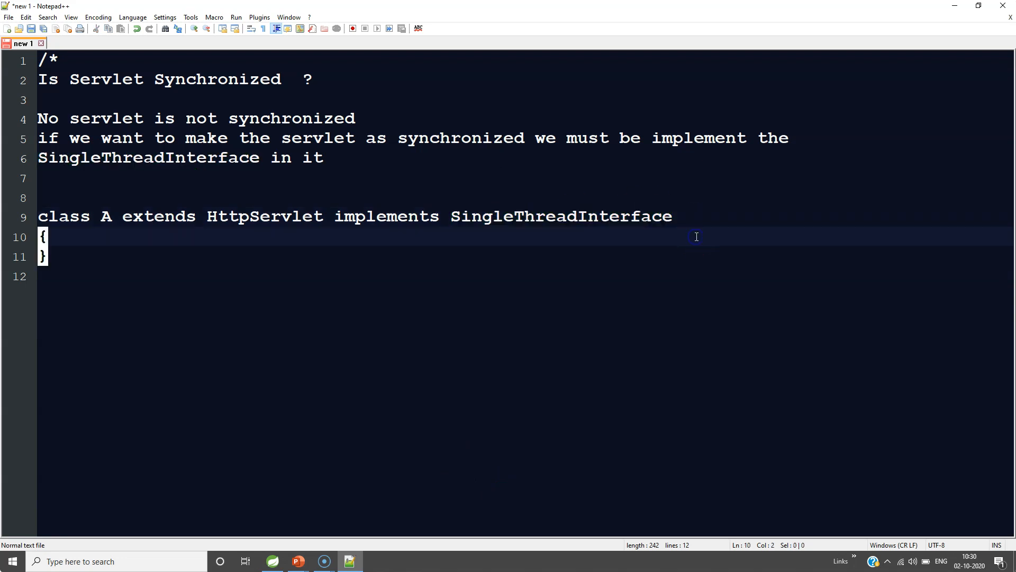